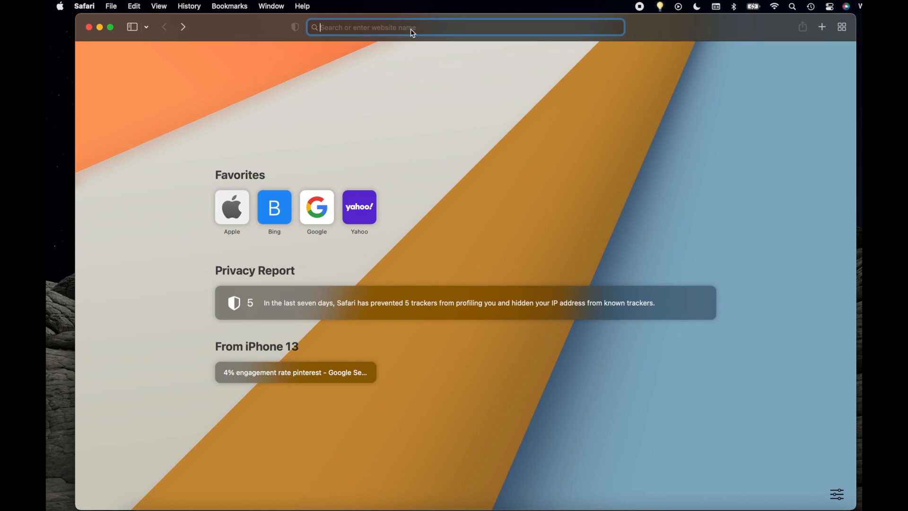
Search Safari for 'google chrome' and view the results
{"action": "type", "text": "google chrome"}
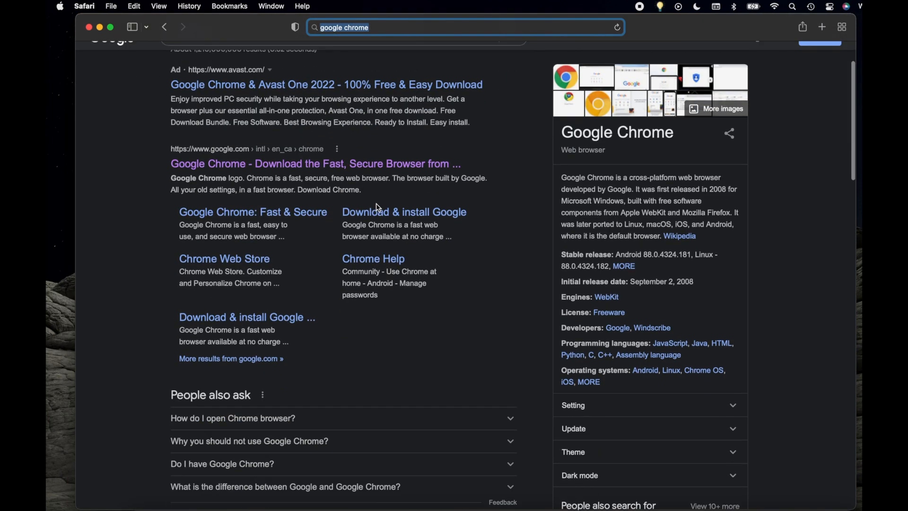
{"action": "scroll", "scroll_direction": "up", "scroll_amount": 3}
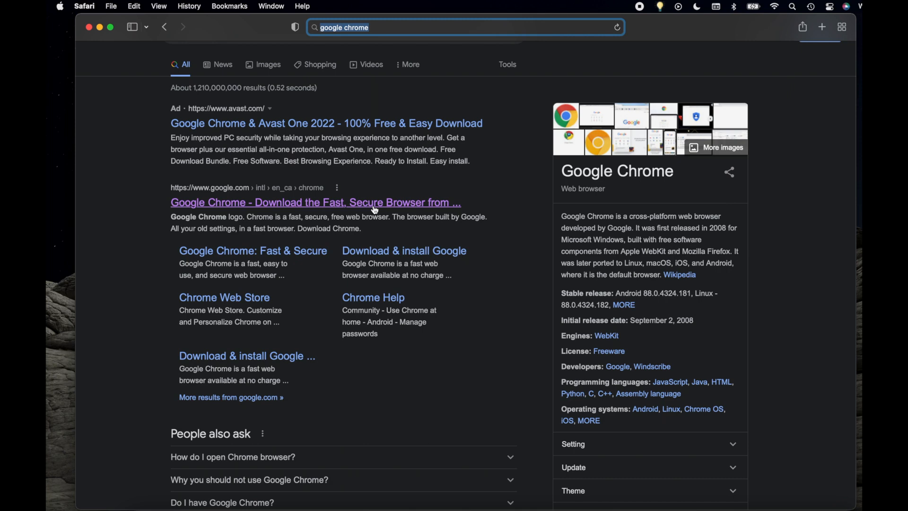
{"action": "mouse_move", "coordinate": [336, 207]}
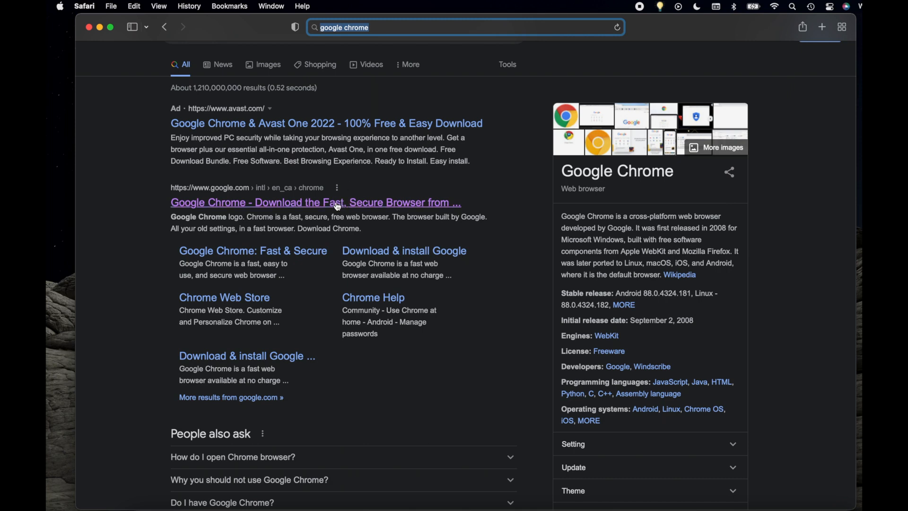
Open the google.com result 'Google Chrome - Download the Fast, Secure Browser'
{"action": "left_click", "coordinate": [315, 201]}
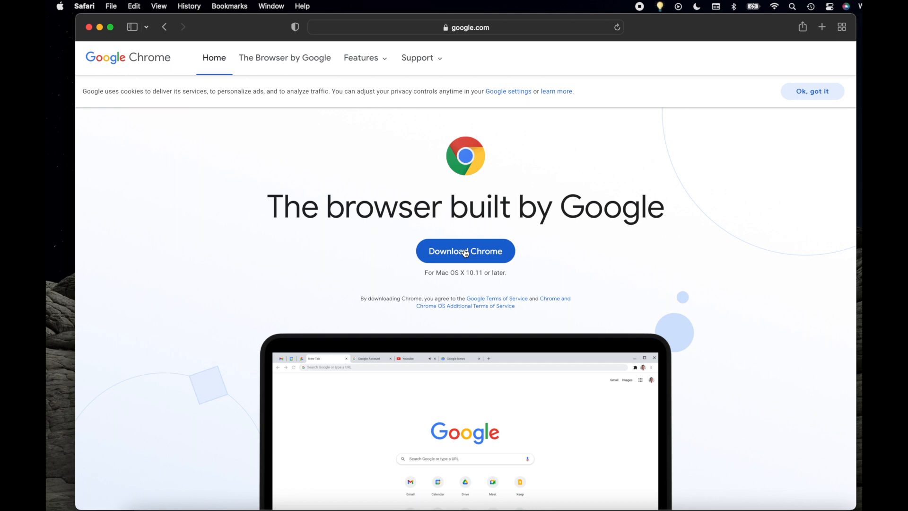
Download Chrome for Mac and review the thank-you page's install steps
{"action": "left_click", "coordinate": [465, 251]}
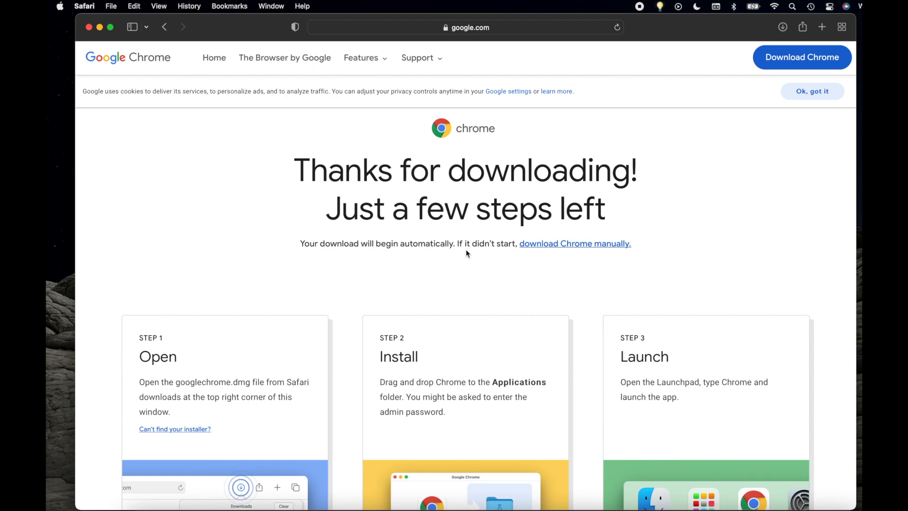
{"action": "mouse_move", "coordinate": [284, 348]}
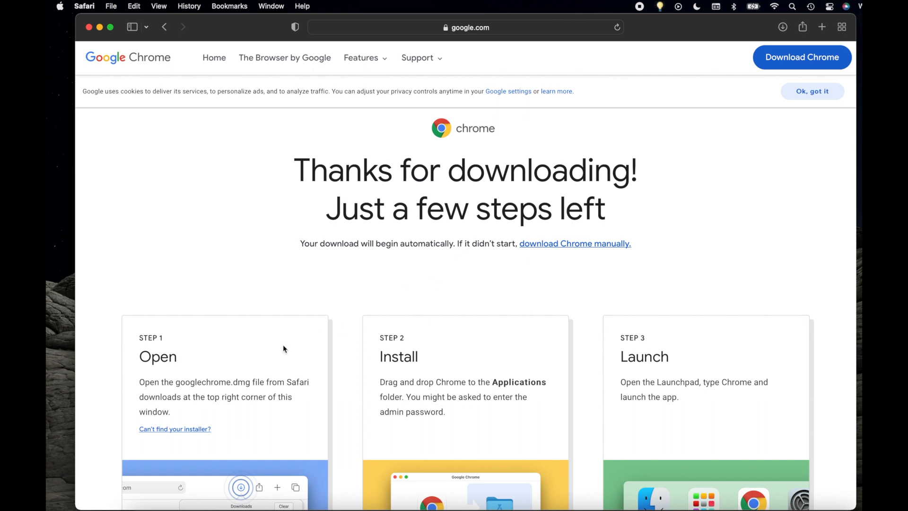
{"action": "mouse_move", "coordinate": [604, 341]}
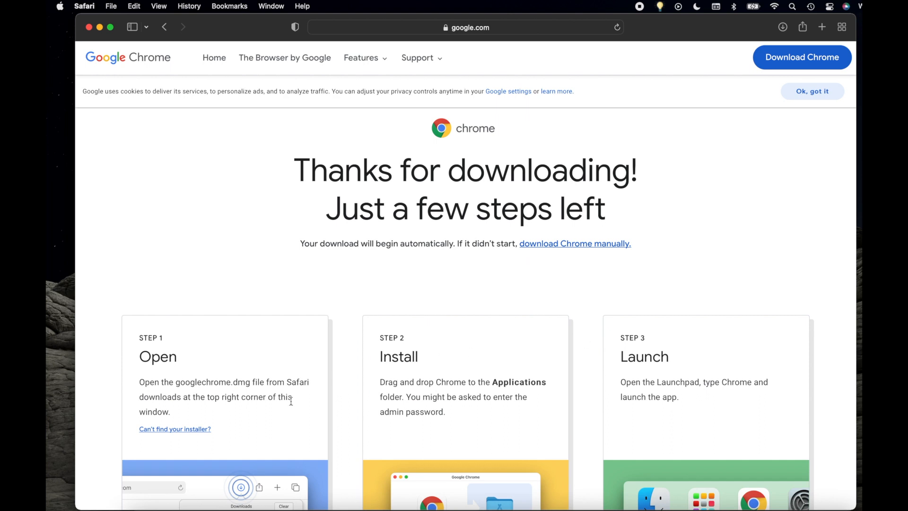
{"action": "scroll", "scroll_direction": "down", "scroll_amount": 3}
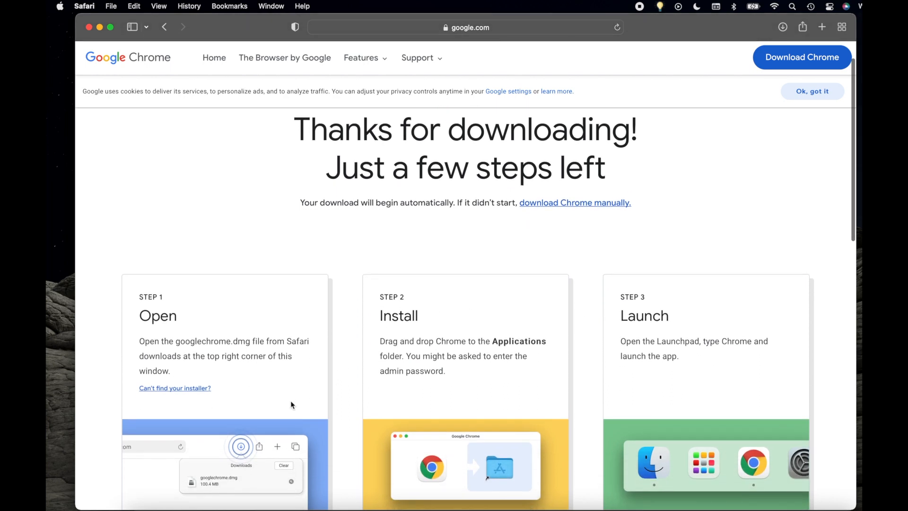
{"action": "scroll", "scroll_direction": "up", "scroll_amount": 3}
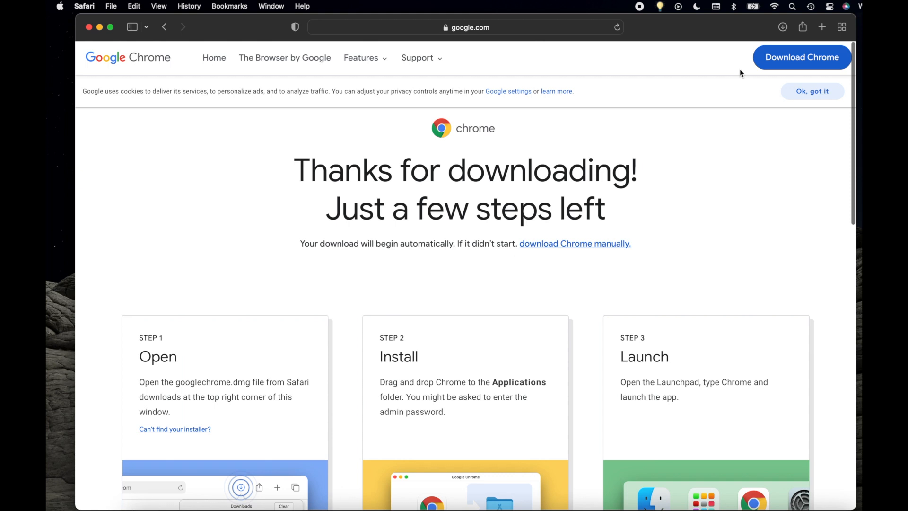
Show Safari's downloads list with googlechrome.dmg at 185.6 MB
{"action": "left_click", "coordinate": [782, 26]}
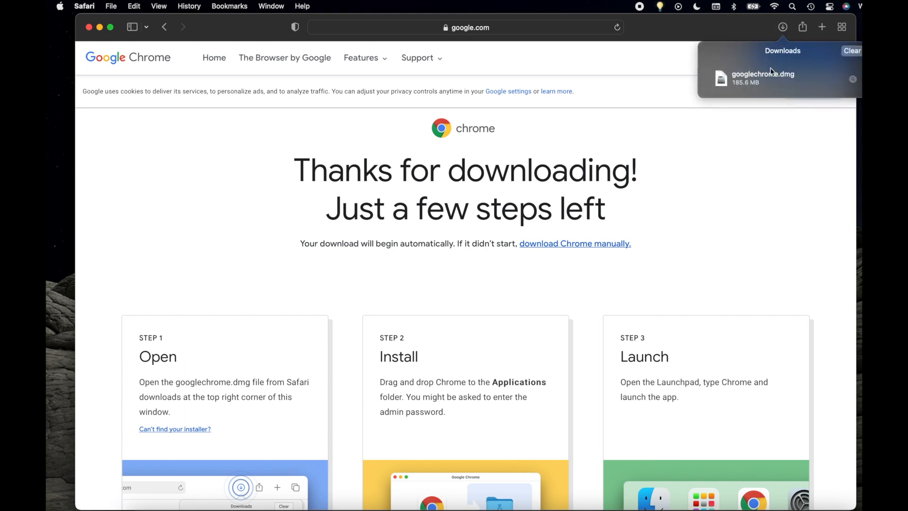
{"action": "mouse_move", "coordinate": [764, 86]}
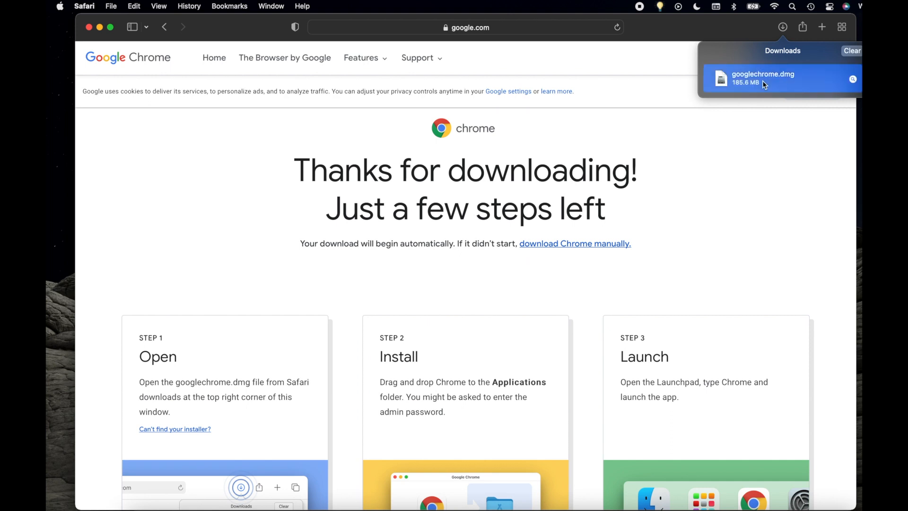
Open googlechrome.dmg and drag Google Chrome onto the Applications folder
{"action": "double_click", "coordinate": [763, 77]}
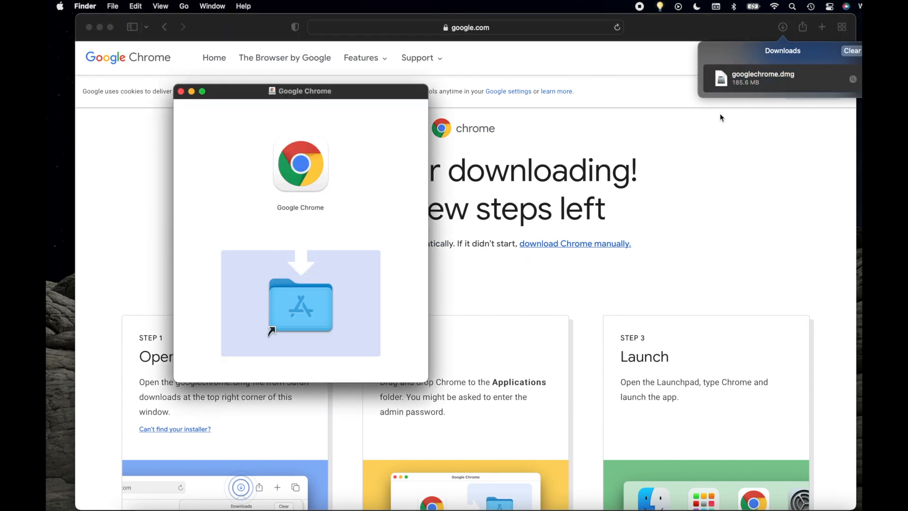
{"action": "mouse_move", "coordinate": [397, 104]}
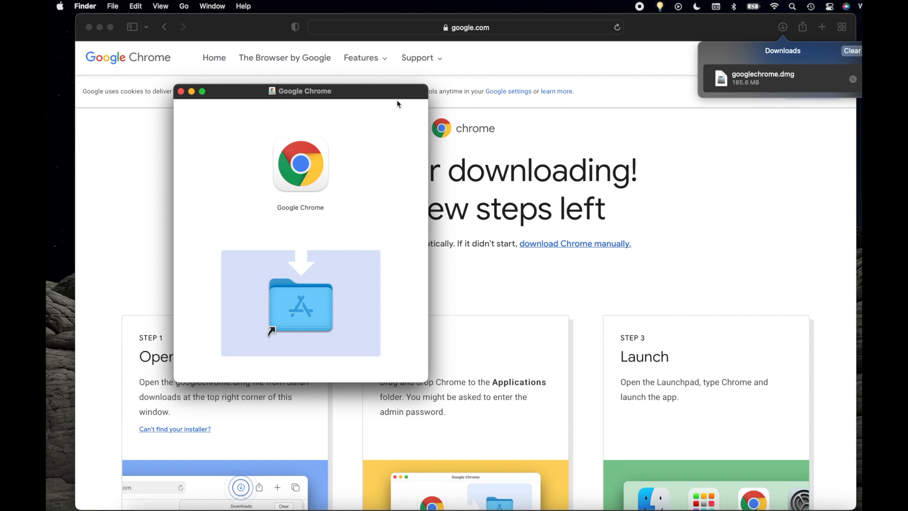
{"action": "mouse_move", "coordinate": [368, 159]}
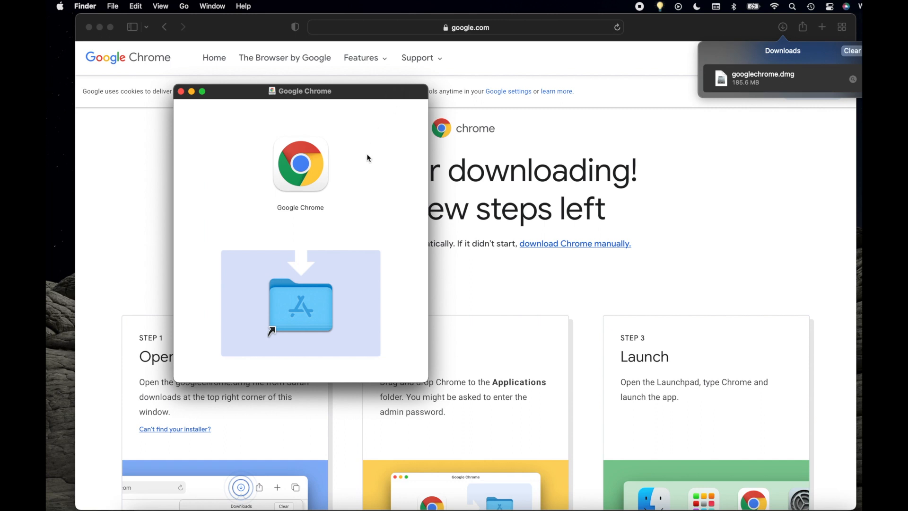
{"action": "mouse_move", "coordinate": [310, 171]}
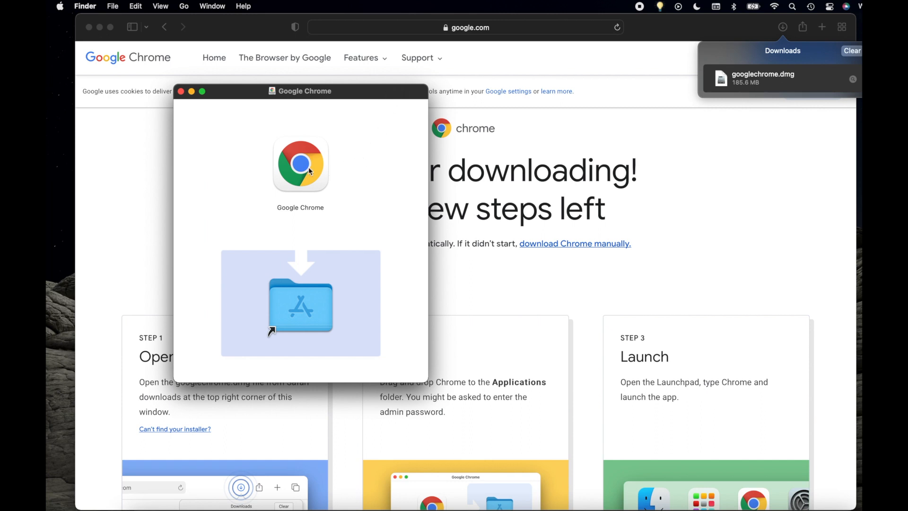
{"action": "left_click_drag", "start_coordinate": [301, 164], "coordinate": [300, 301]}
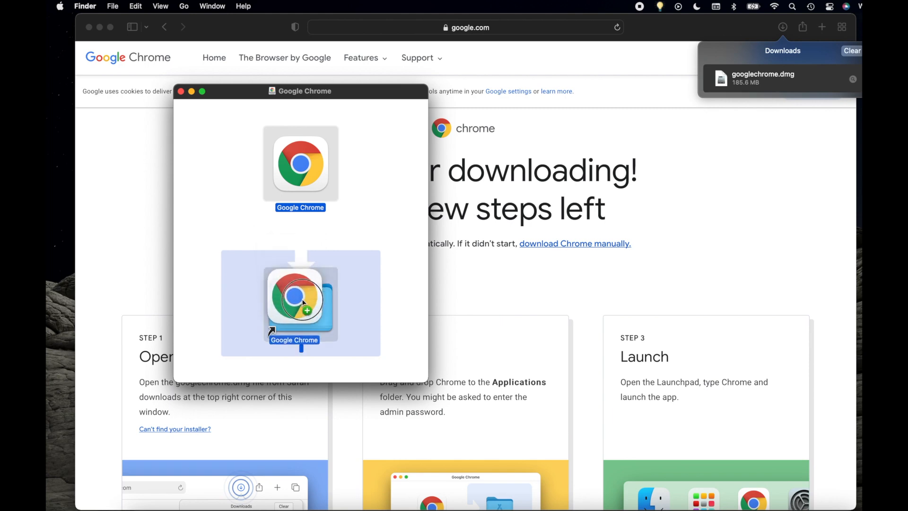
{"action": "left_click_drag", "start_coordinate": [300, 163], "coordinate": [300, 303]}
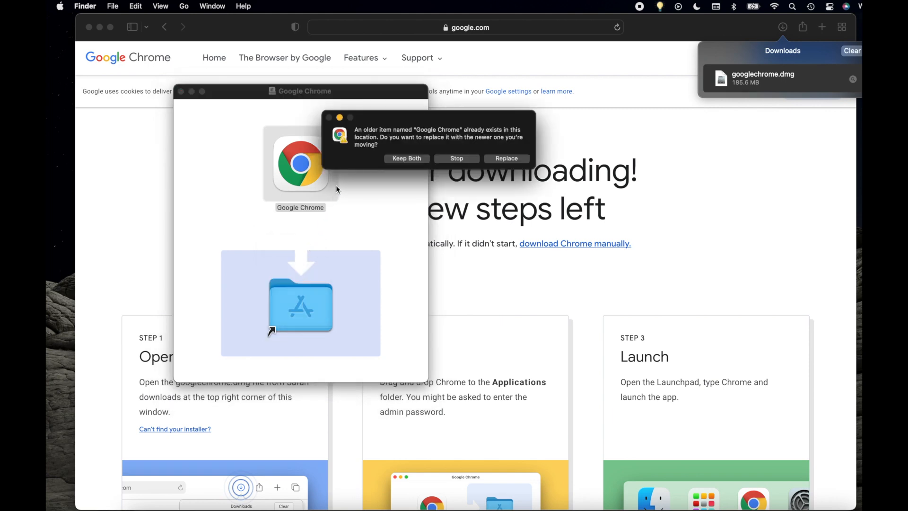
{"action": "mouse_move", "coordinate": [398, 157]}
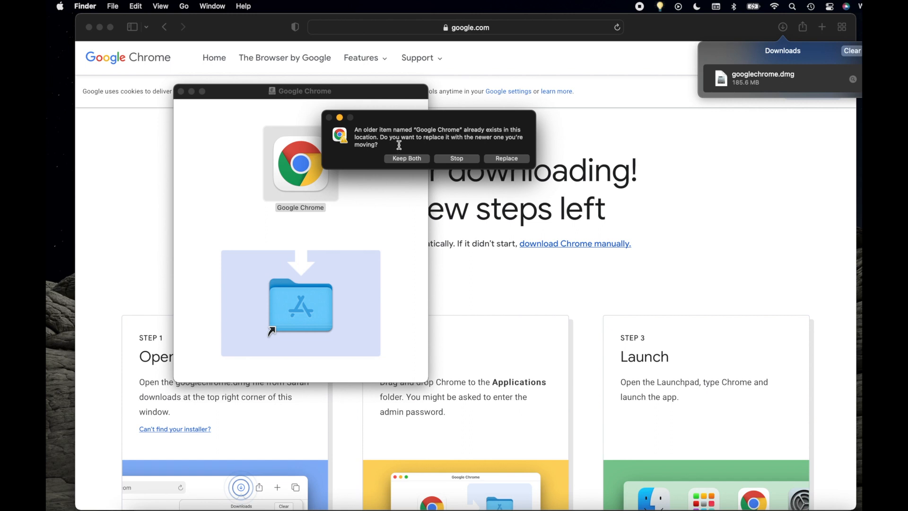
{"action": "mouse_move", "coordinate": [416, 160]}
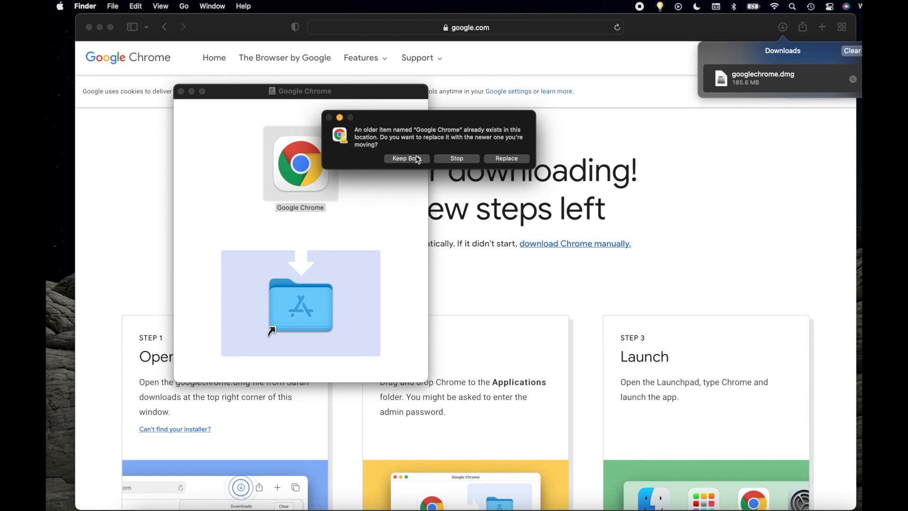
Choose Keep Both in the replace-item alert
{"action": "left_click", "coordinate": [506, 158]}
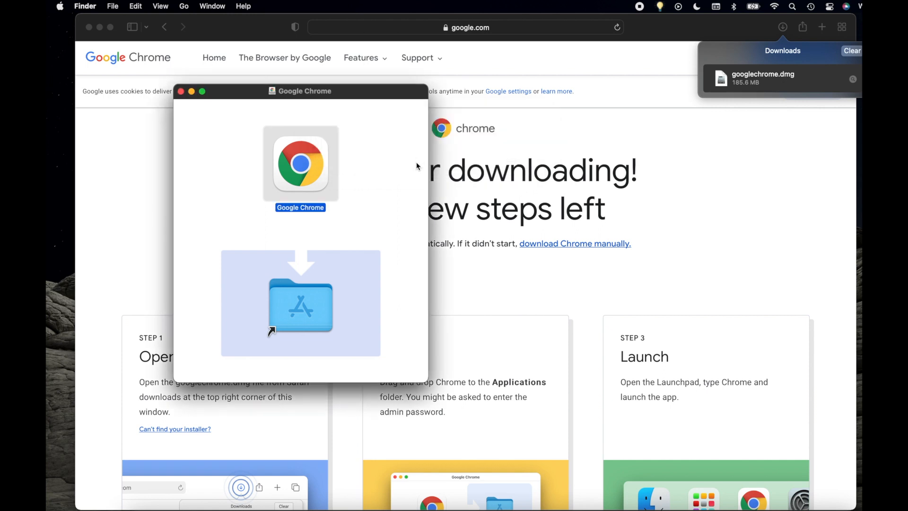
{"action": "mouse_move", "coordinate": [199, 486]}
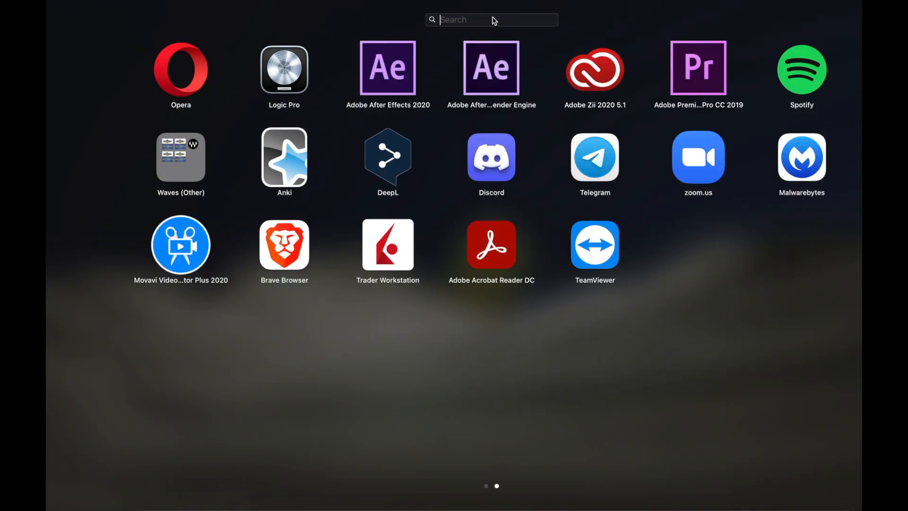
Search Launchpad for 'google' to reveal Google Chrome 2
{"action": "type", "text": "google"}
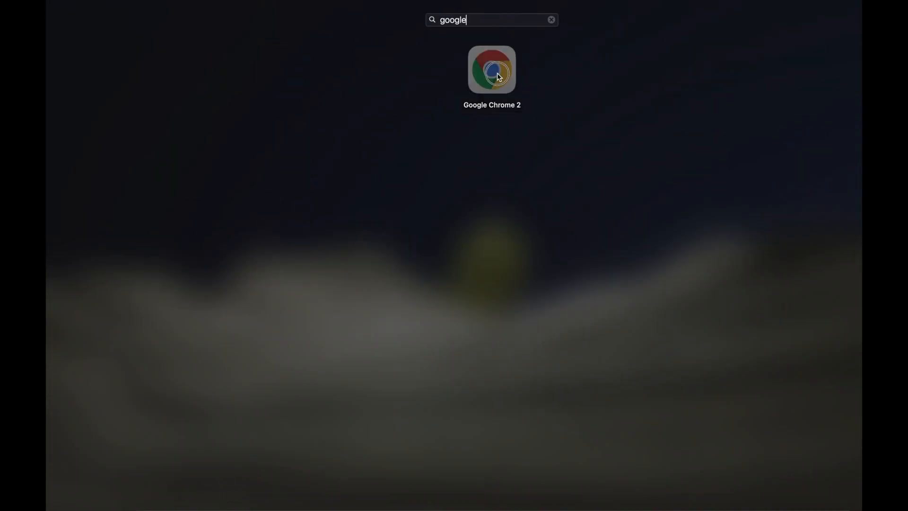